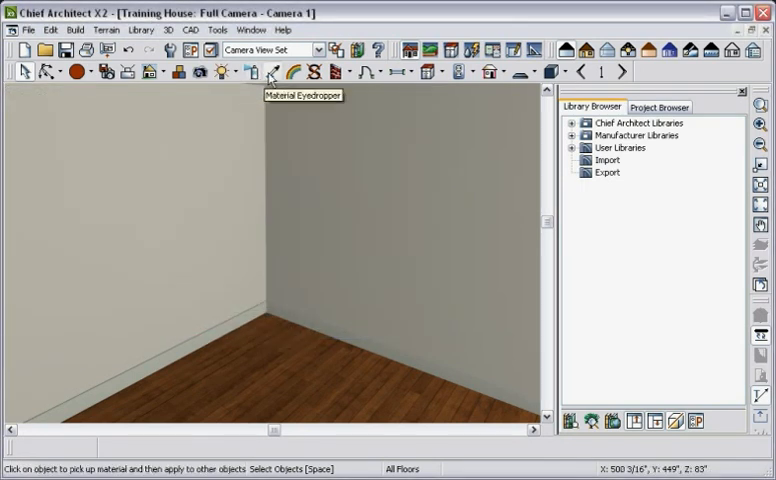
mouse_move(288, 118)
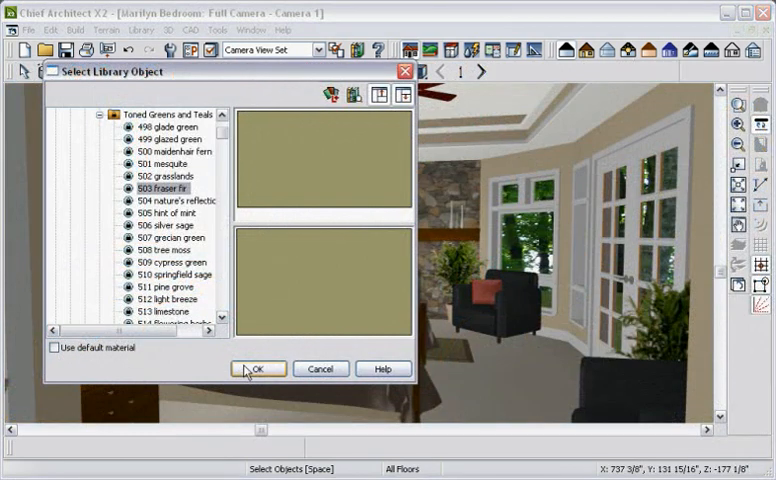
Step: Confirm the 503 fraser fir paint and apply it to the bedroom wall
click(256, 368)
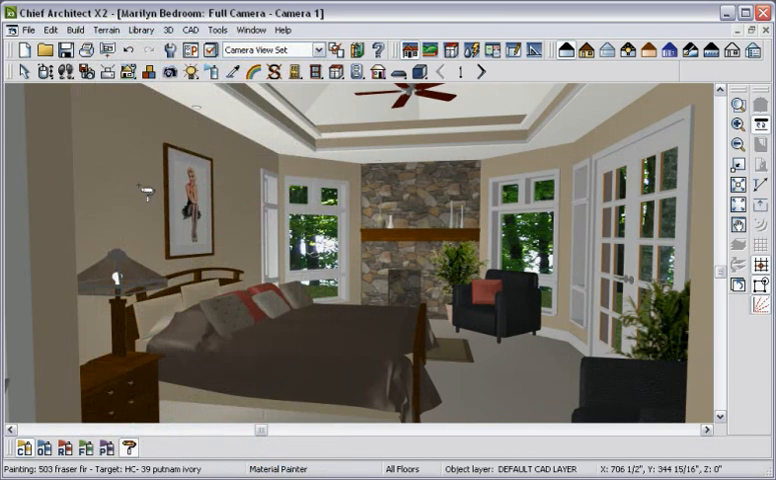
click(140, 184)
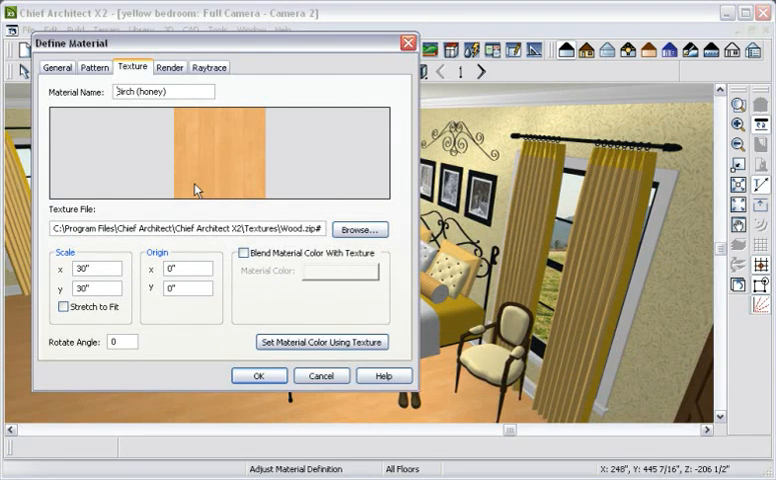
Step: Enable Blend Material Color With Texture on Birch (honey) with a dark brown tint and confirm
click(244, 254)
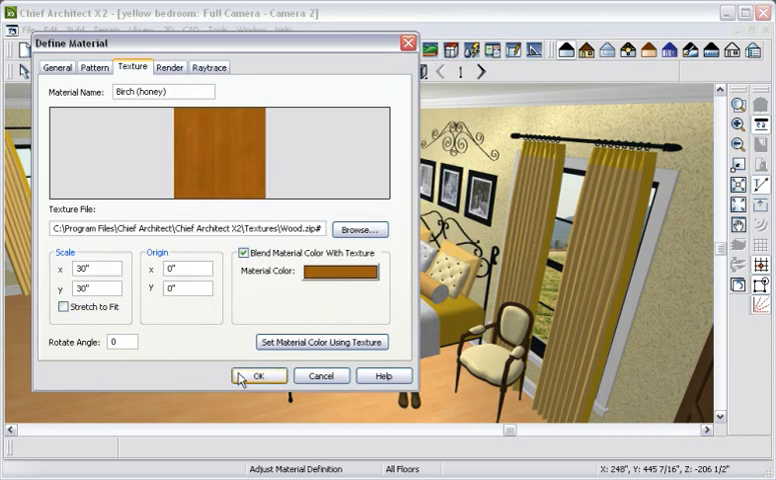
click(260, 376)
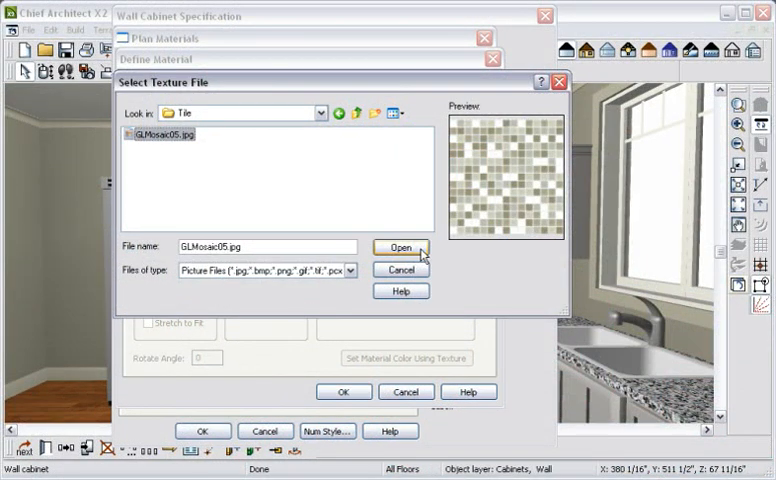
Step: Load GLMosaic05.jpg for the cabinets and Football.jpg for the furniture as custom textures
click(398, 248)
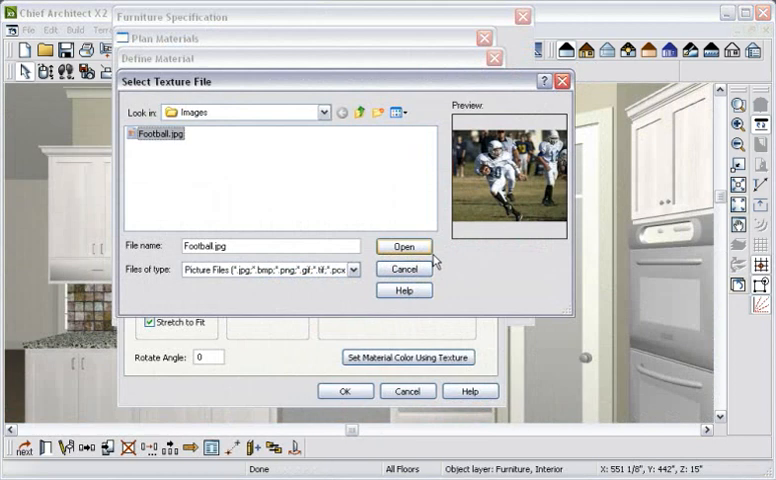
click(404, 246)
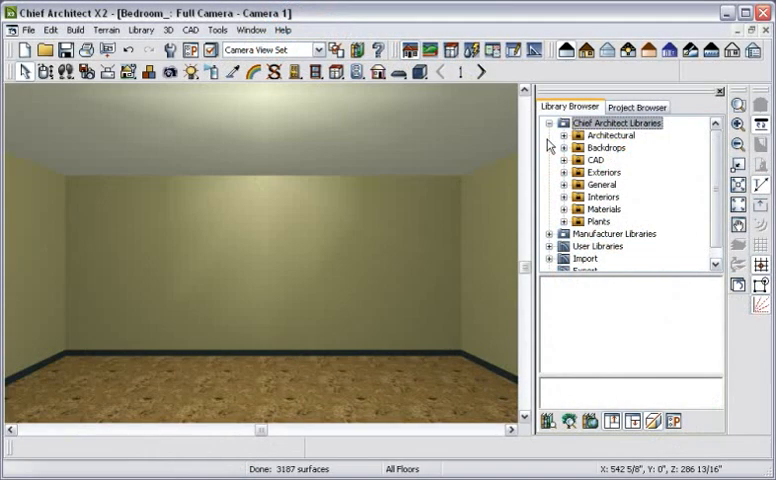
mouse_move(560, 192)
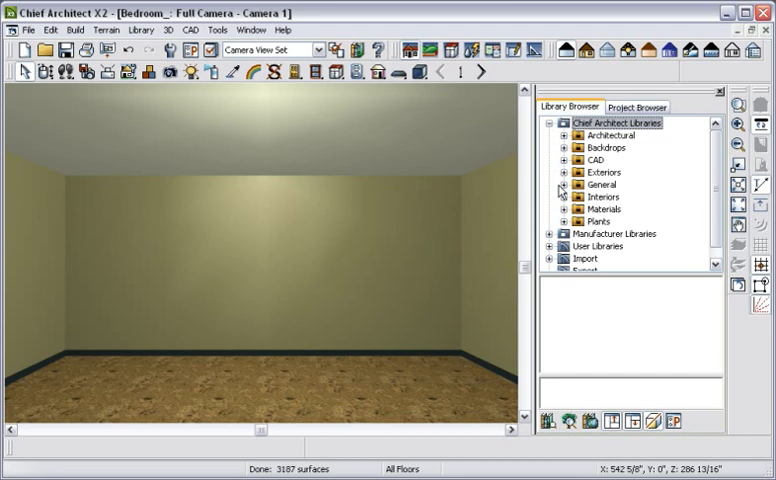
Step: Select Contemporary Bed & Tables from Interiors > Pre-Arranged Rooms > Bedroom
click(566, 196)
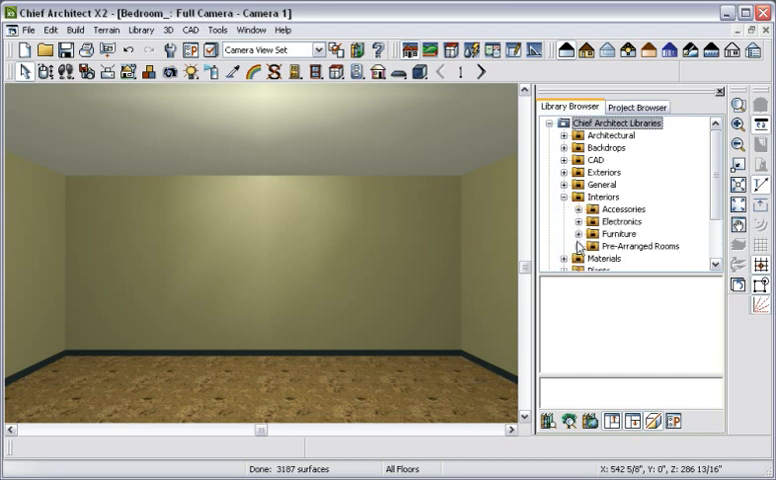
click(584, 246)
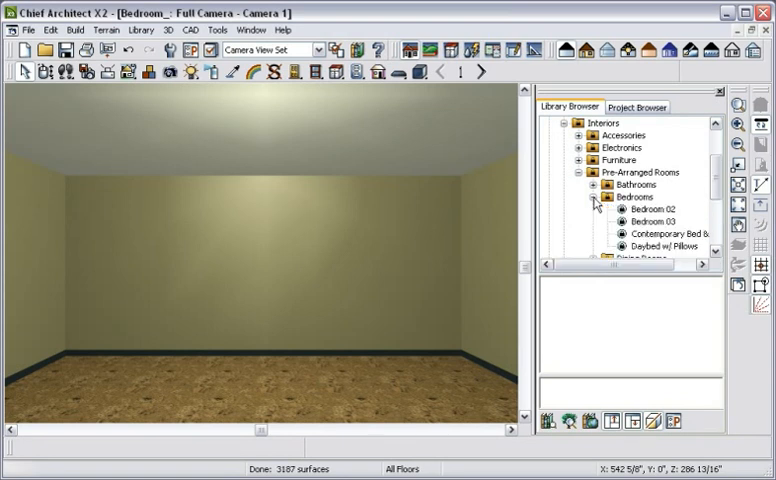
click(672, 232)
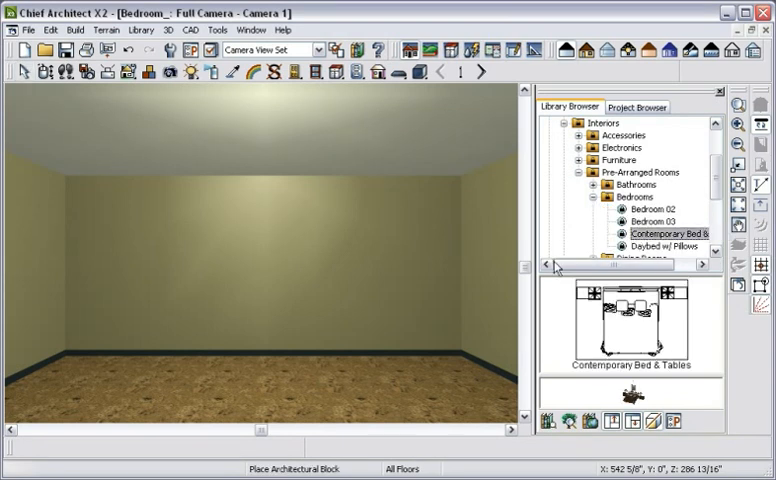